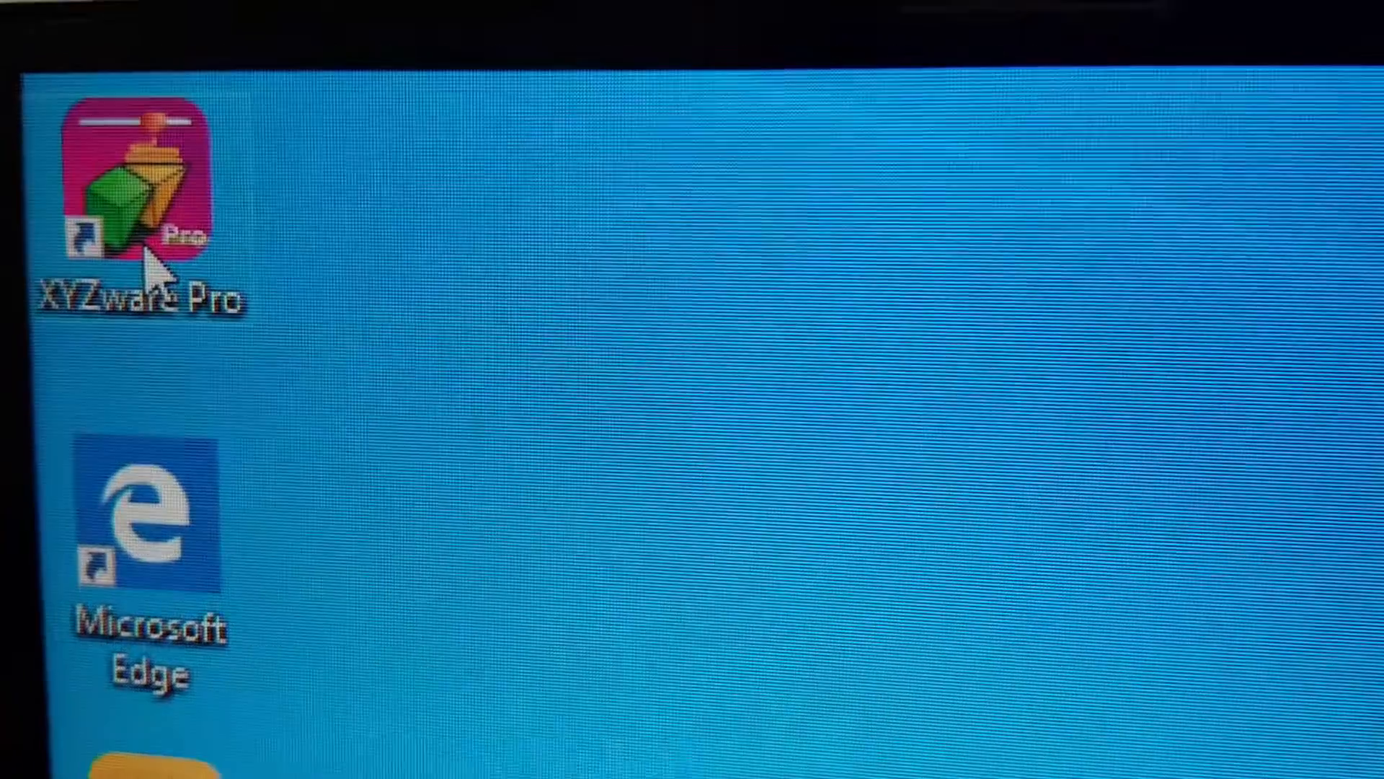
- Launch XYZware Pro from its desktop shortcut
double_click(137, 181)
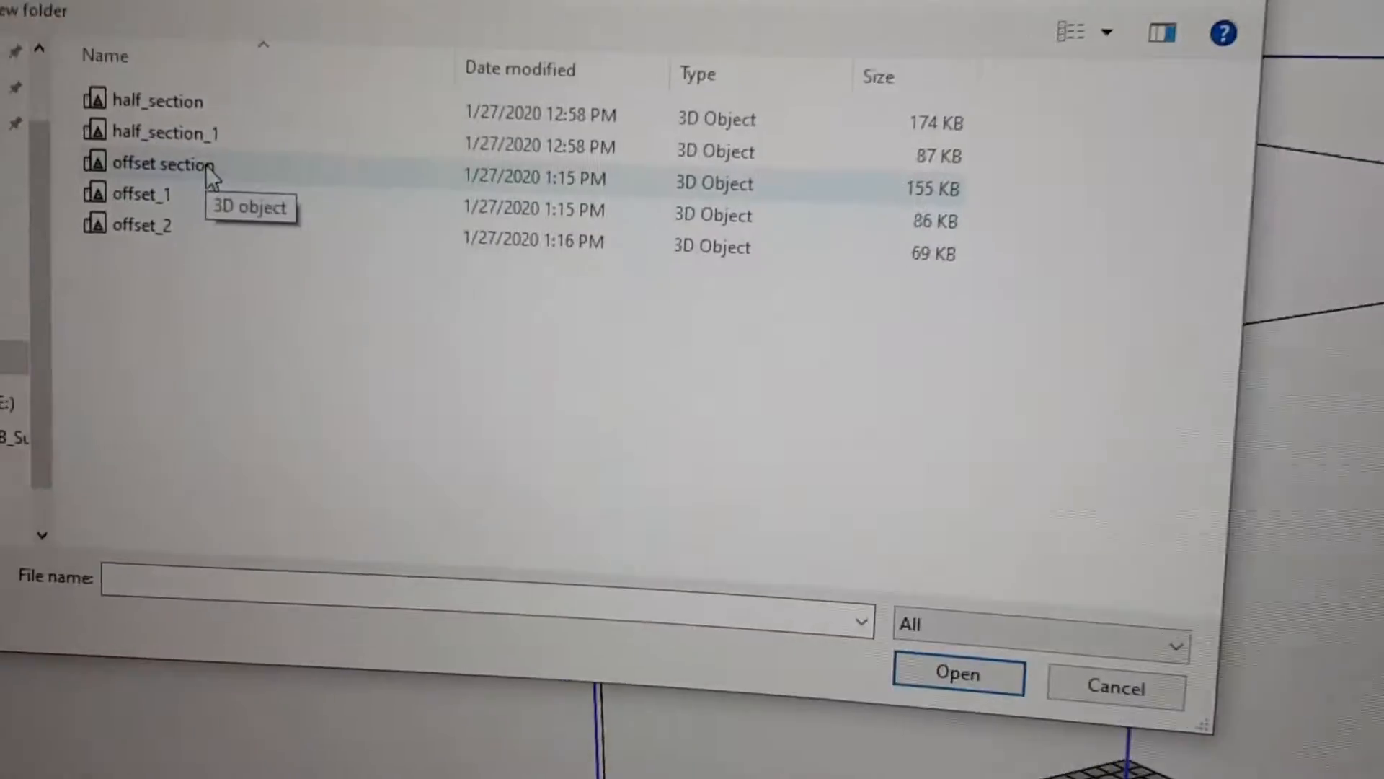
- Import the half_section part from the Documents > stl folder
left_click(958, 675)
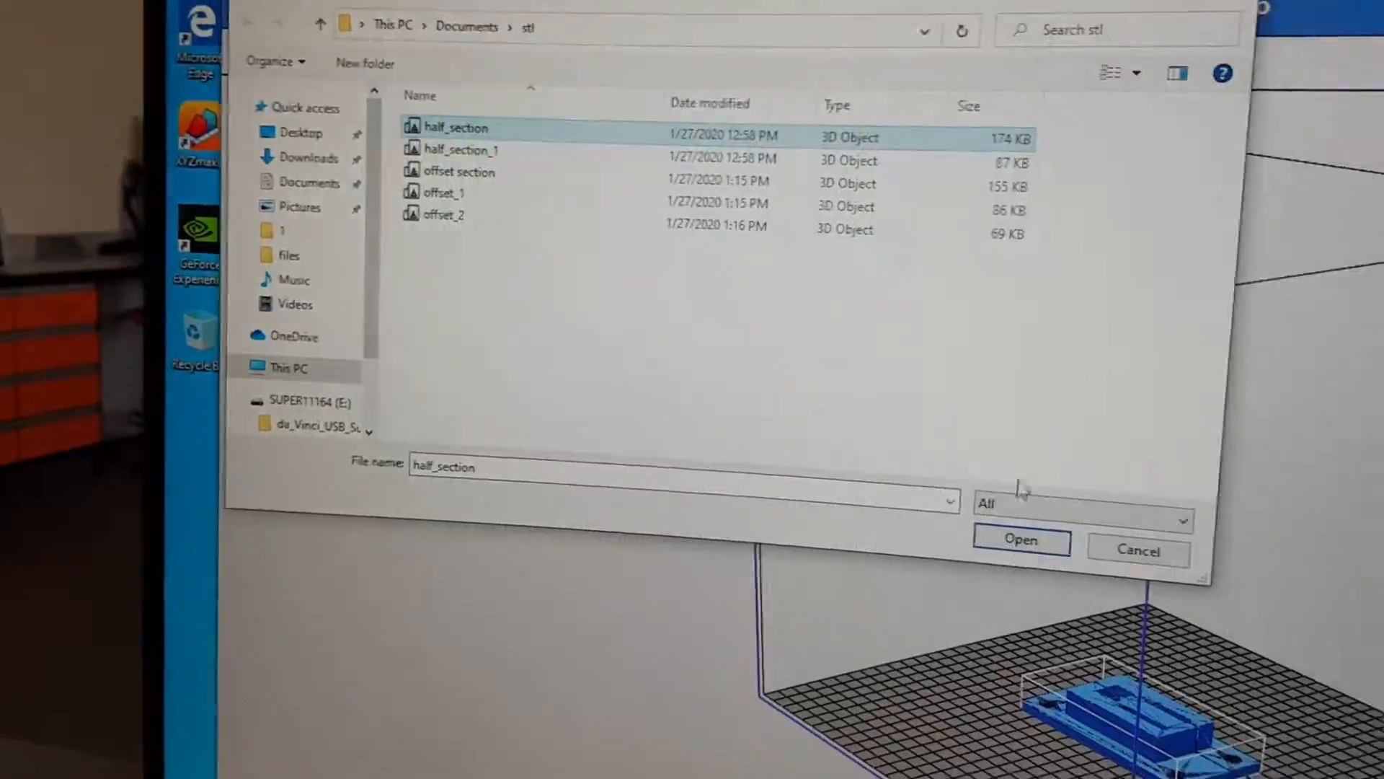
left_click(1021, 541)
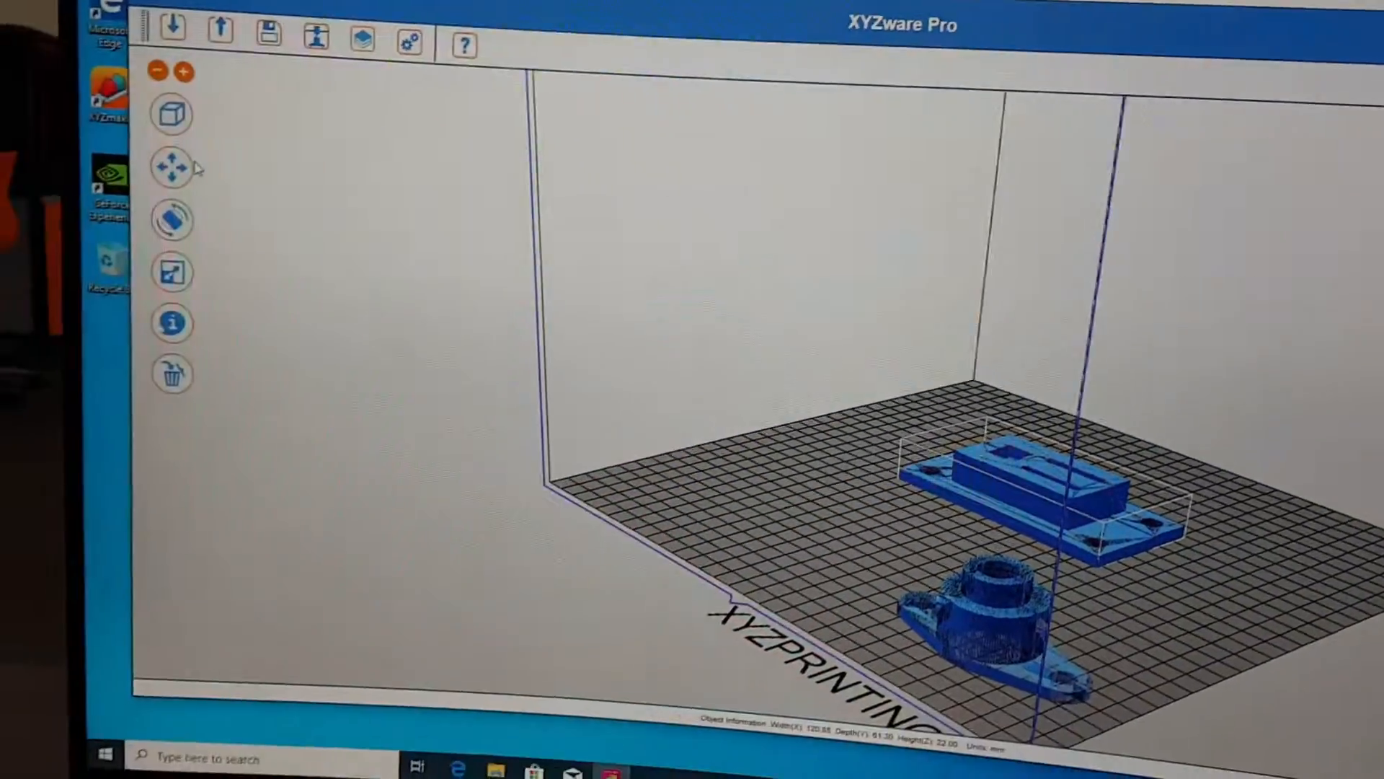
- Open the Move tool's X/Y/Z position panel for the part
left_click(172, 168)
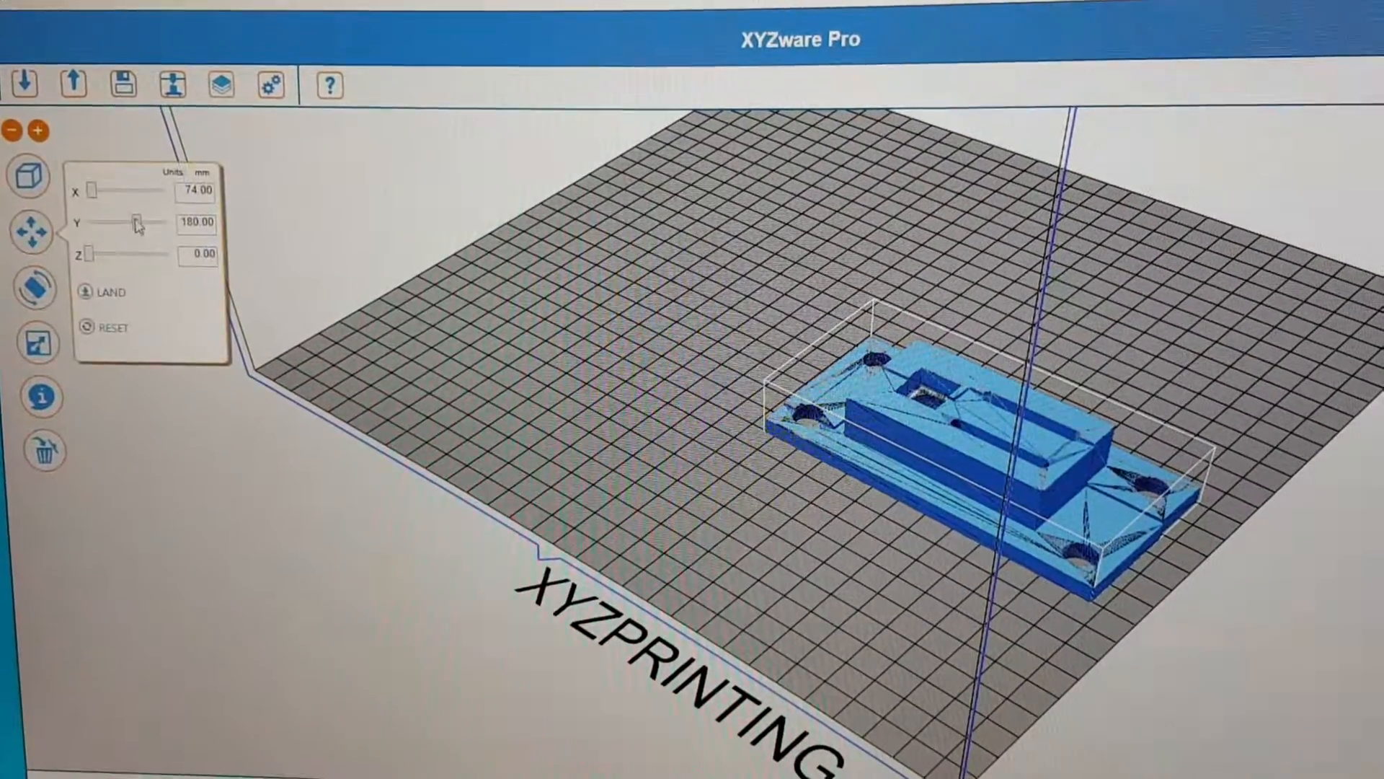
- Slide the part along the Y axis to Y 180
left_click_drag(137, 221, 168, 212)
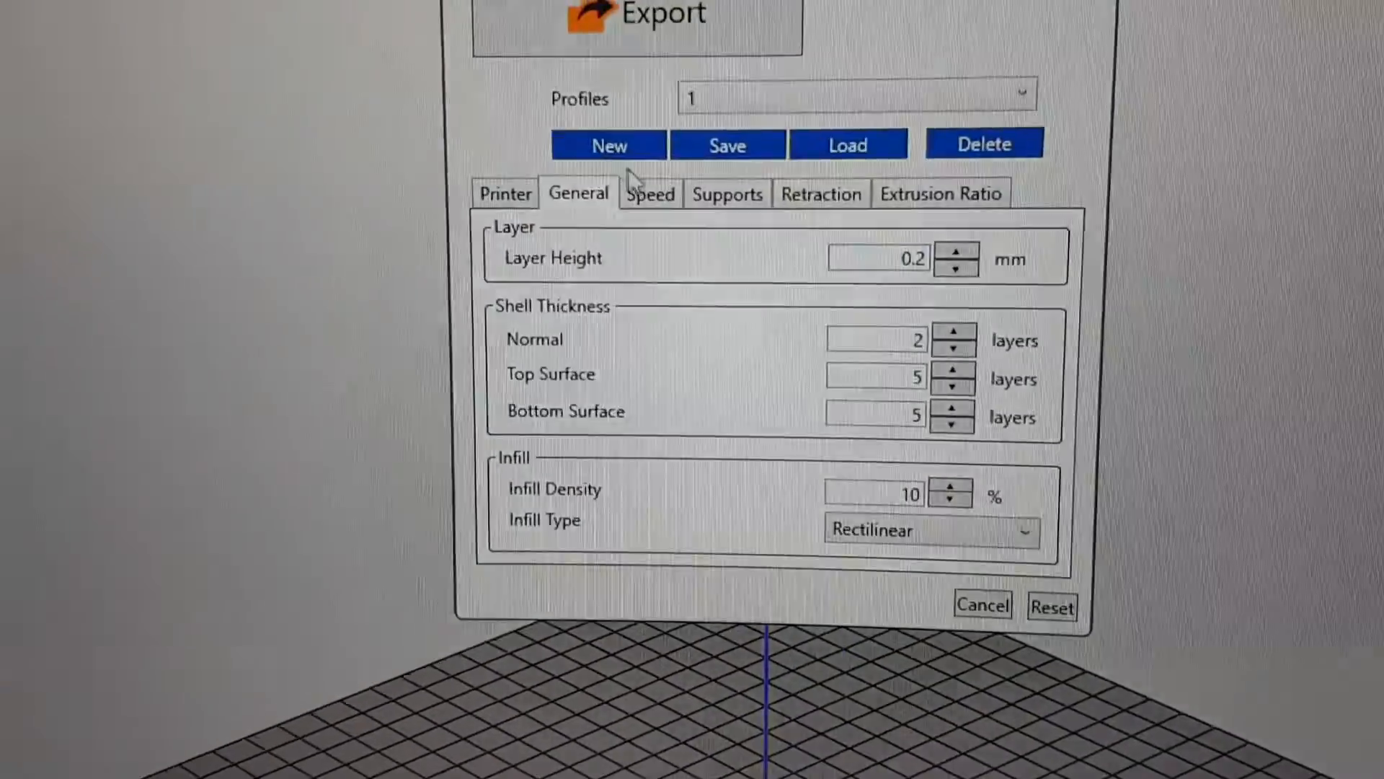
- Review profile 1 settings (0.2 mm layers, 10% rectilinear infill) and start the export
left_click(728, 193)
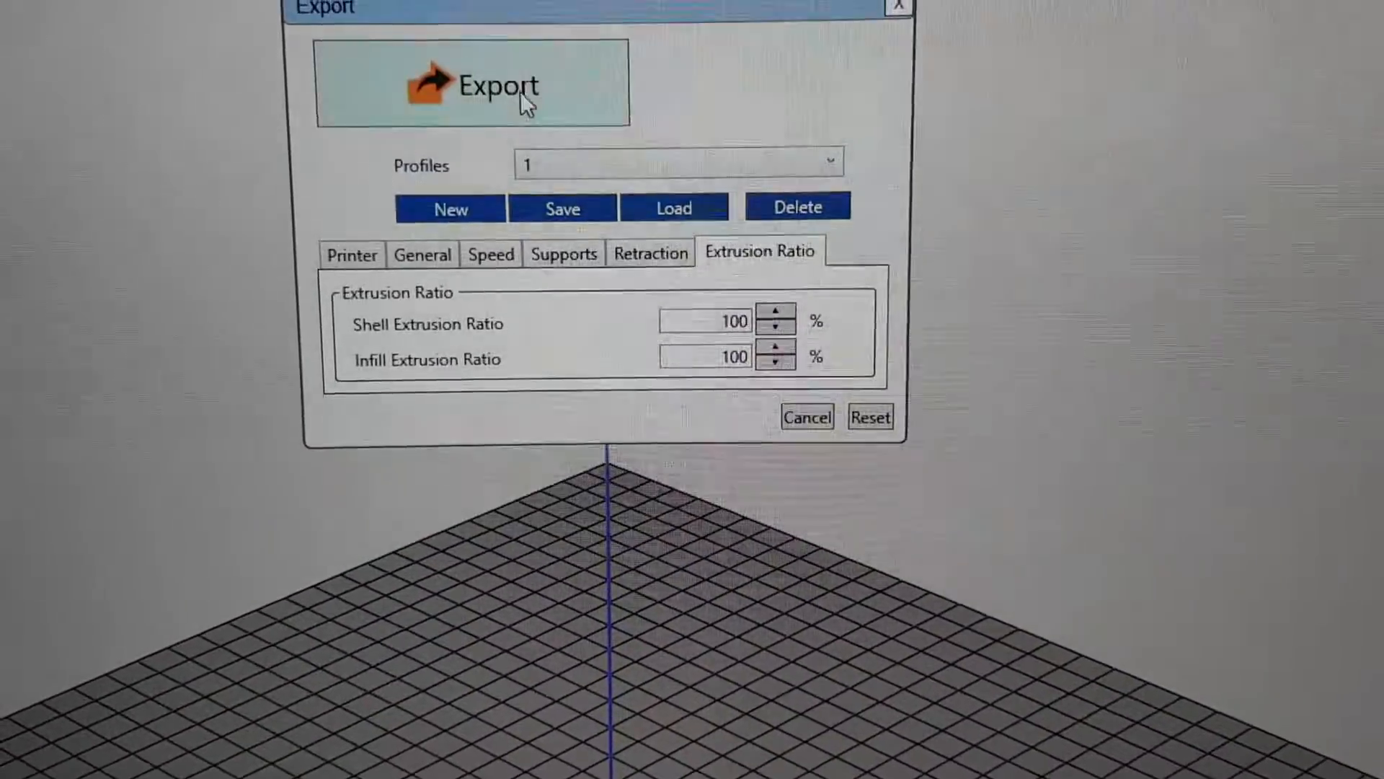
left_click(498, 85)
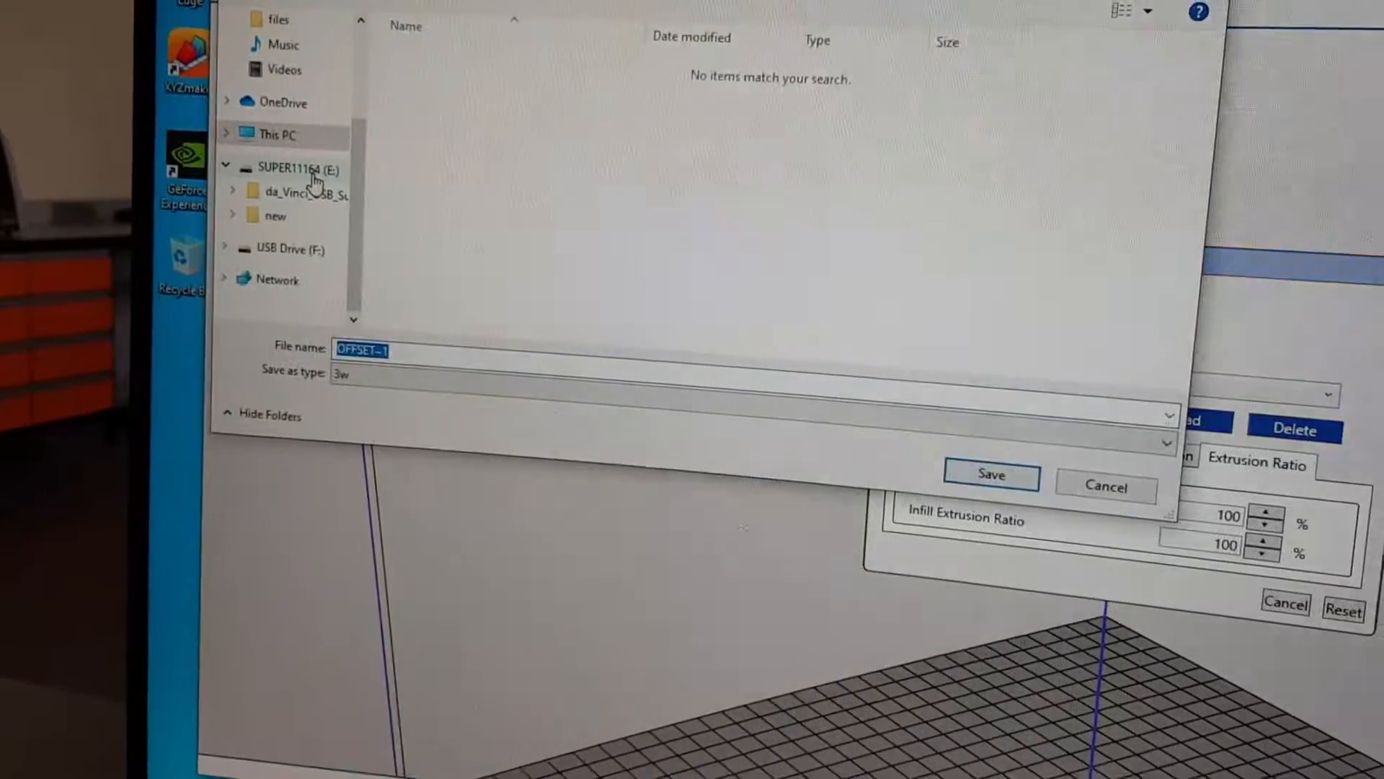
- Save OFFSET~1.3w onto the SUPER11164 (E:) USB drive
left_click(284, 167)
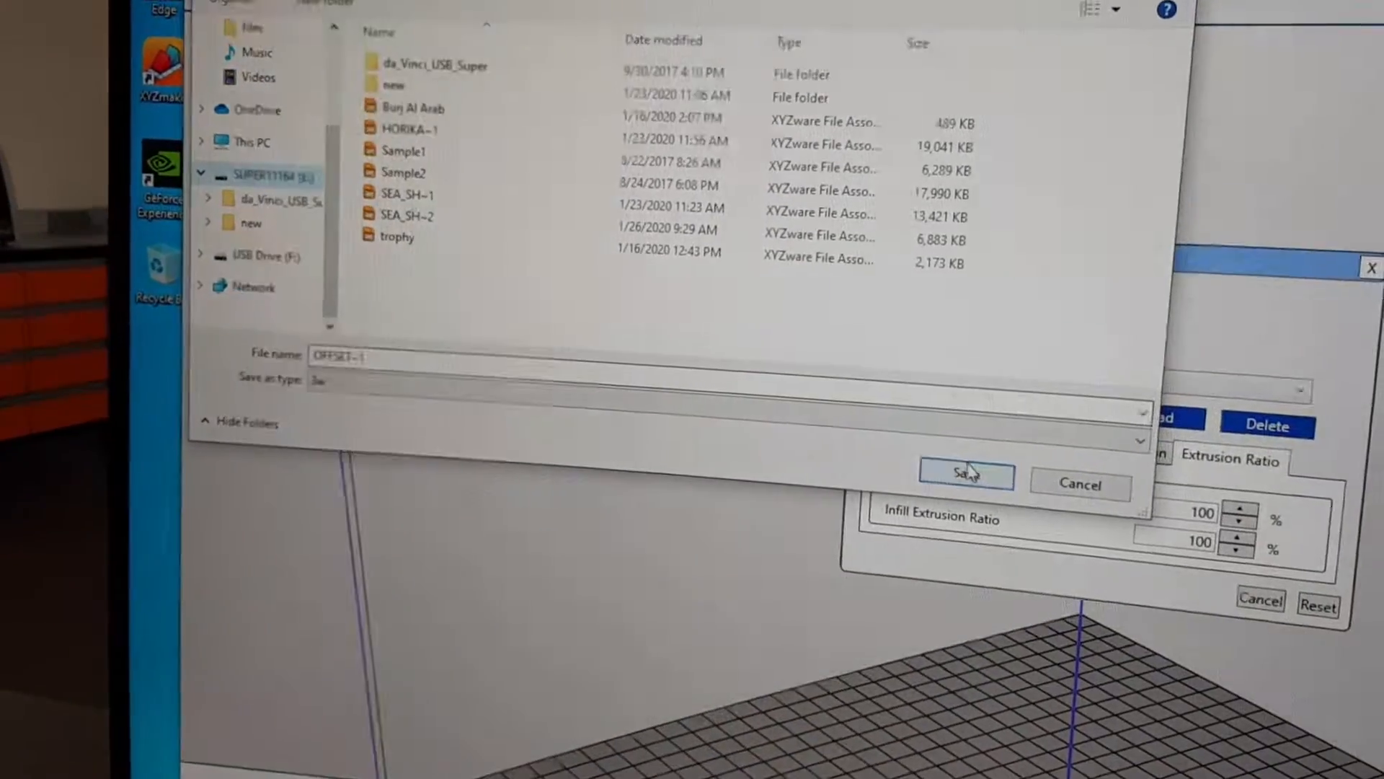
left_click(965, 474)
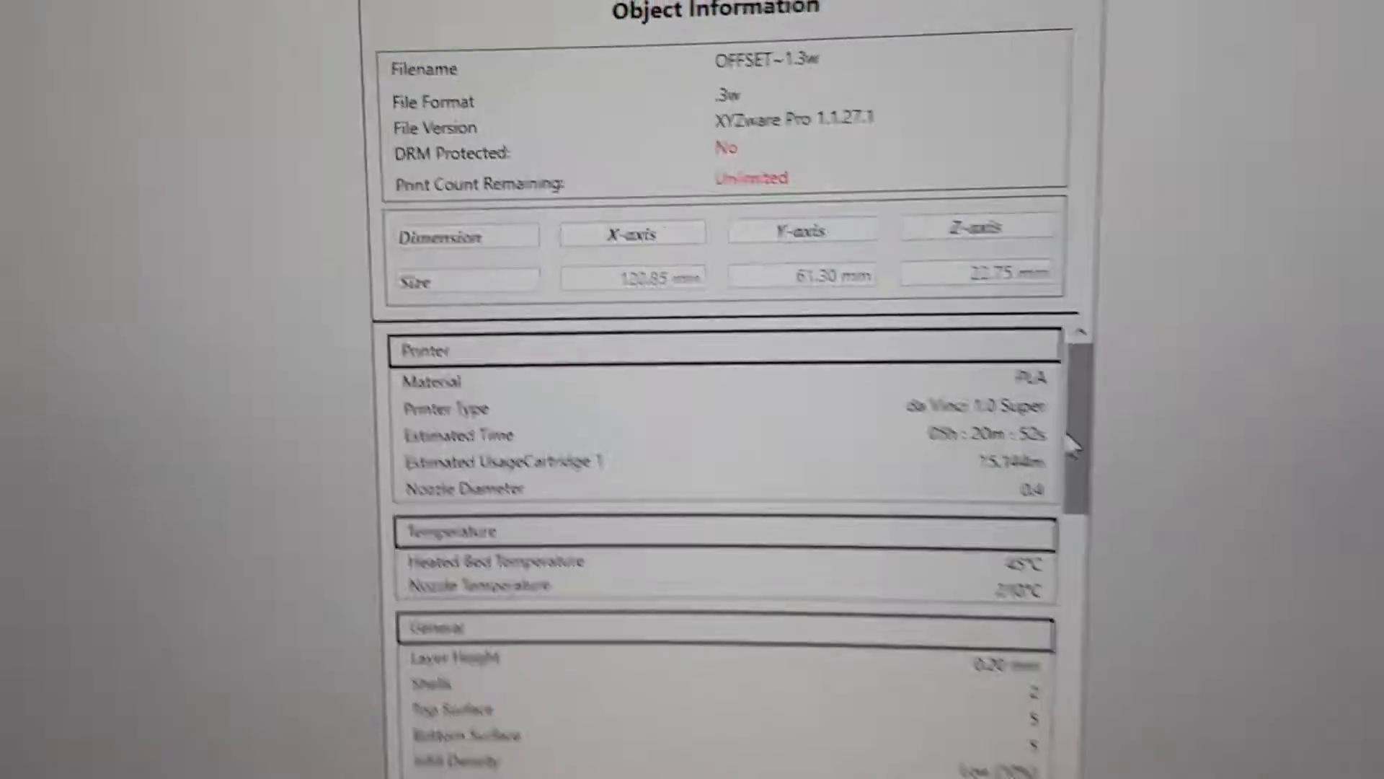
- Review the Object Information settings (PLA, 0.20 mm layers, raft) and close it
scroll("down", 3)
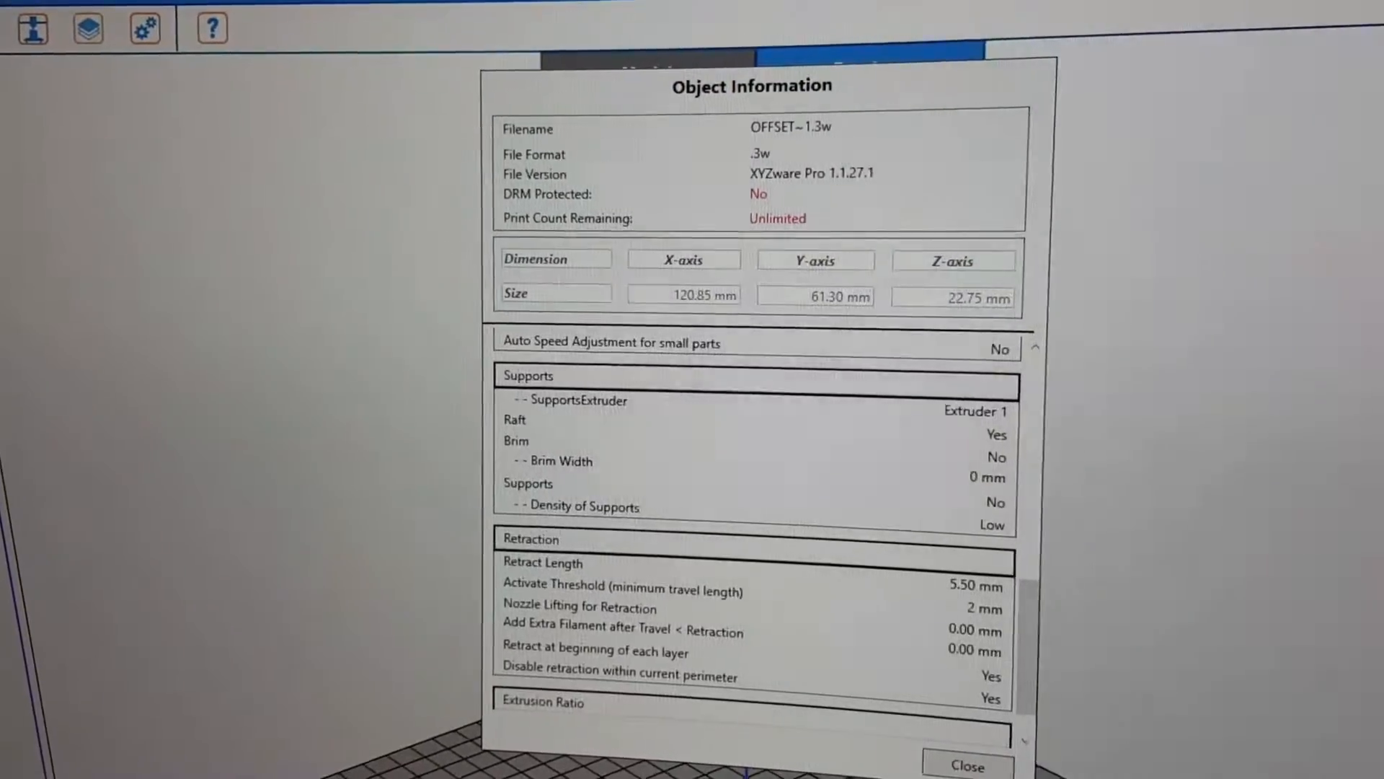
left_click(966, 764)
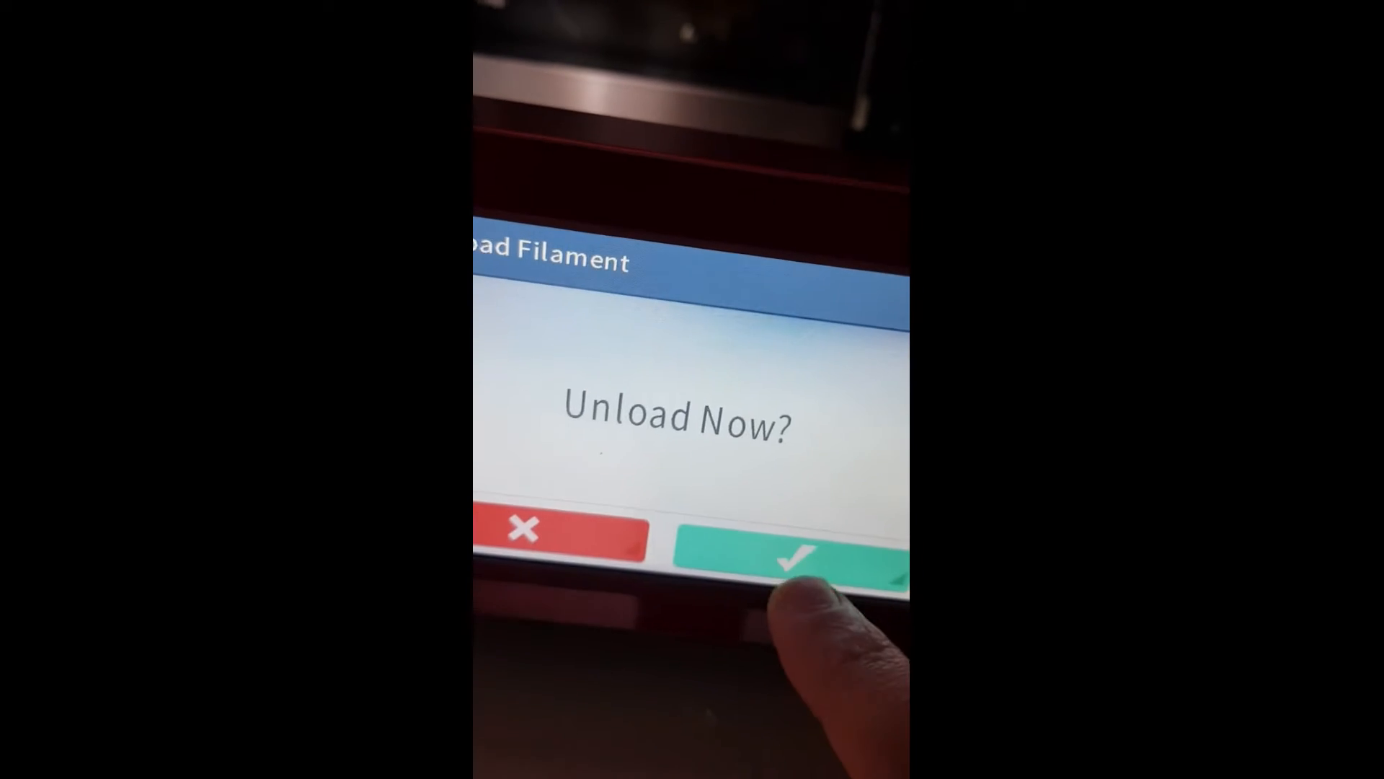
- Confirm 'Unload Now?' on the da Vinci touchscreen so the nozzle heats
left_click(787, 555)
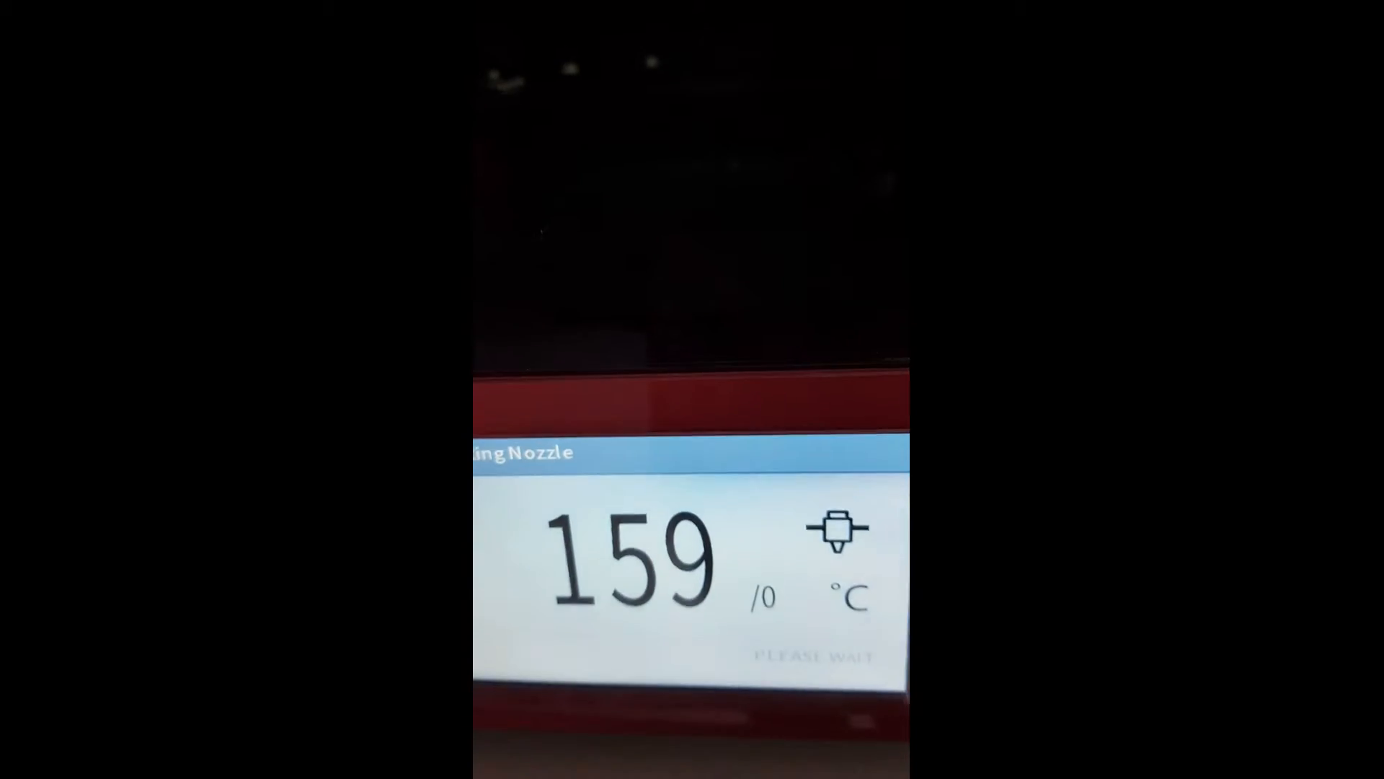